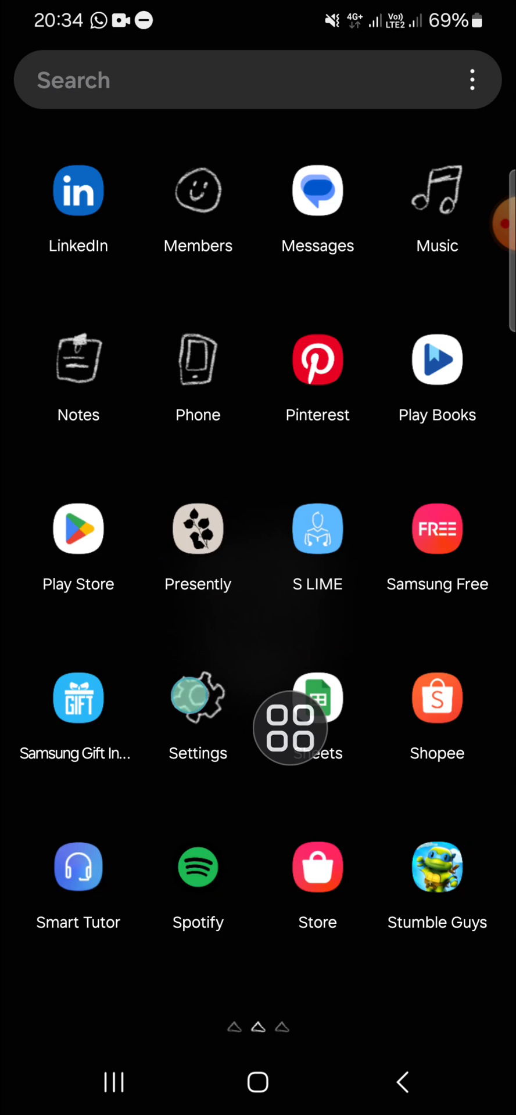
Launch Settings from the app drawer and enter the Apps section.
{"action": "left_click", "coordinate": [198, 697]}
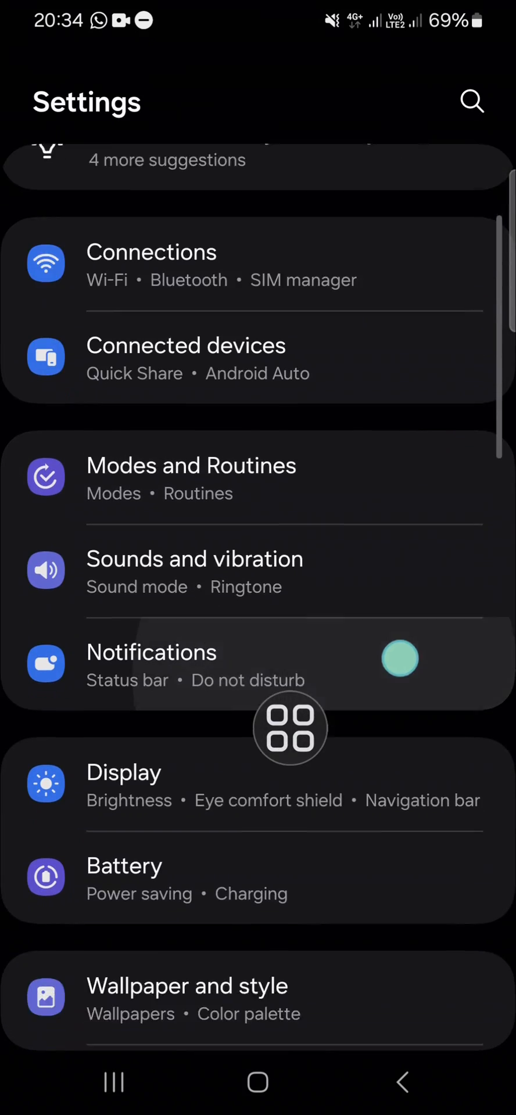
{"action": "scroll", "scroll_direction": "down", "scroll_amount": 3}
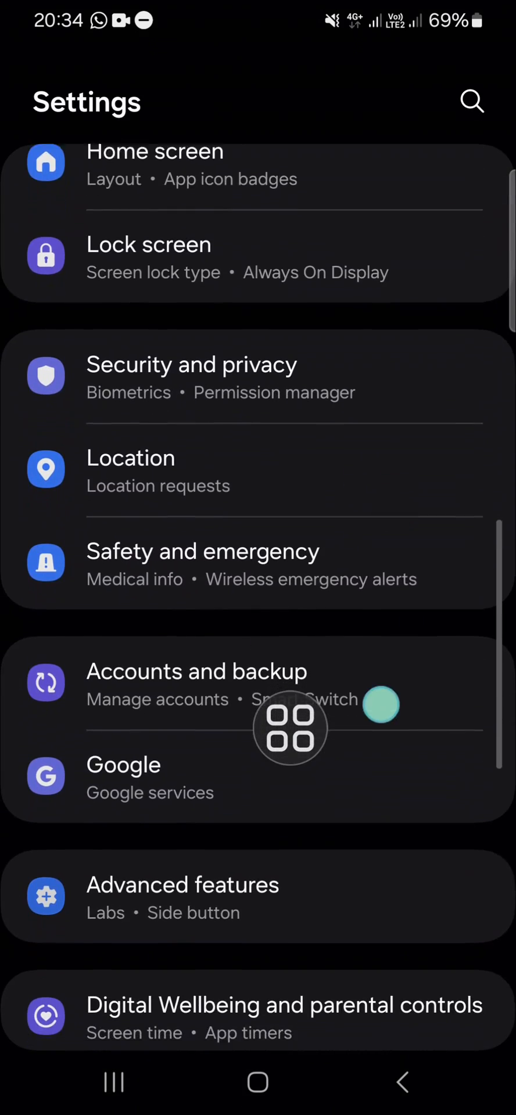
{"action": "scroll", "scroll_direction": "down", "scroll_amount": 3}
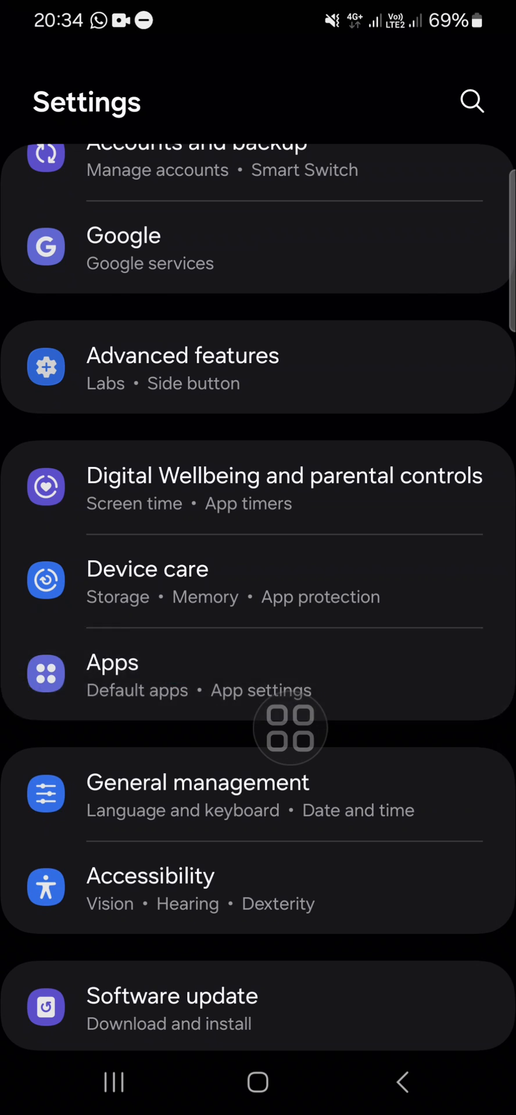
{"action": "left_click", "coordinate": [113, 662]}
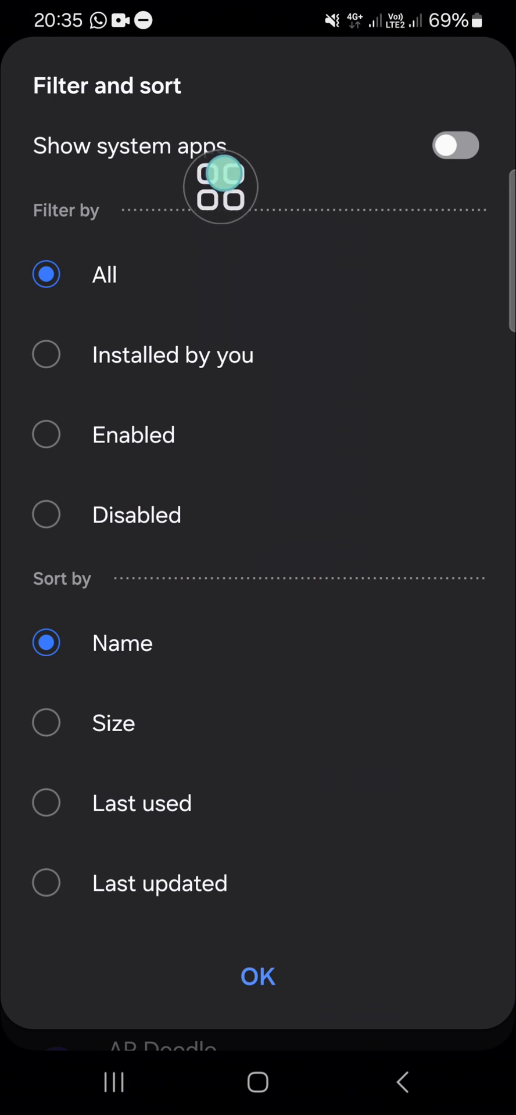
Enable Show system apps in the filter sheet and apply it with OK.
{"action": "left_click", "coordinate": [457, 148]}
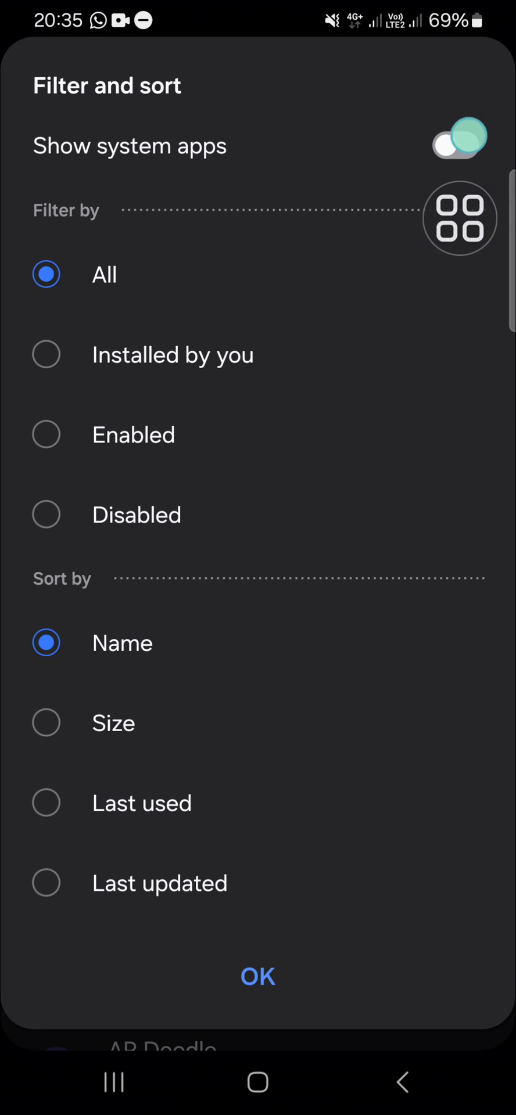
{"action": "left_click", "coordinate": [457, 138]}
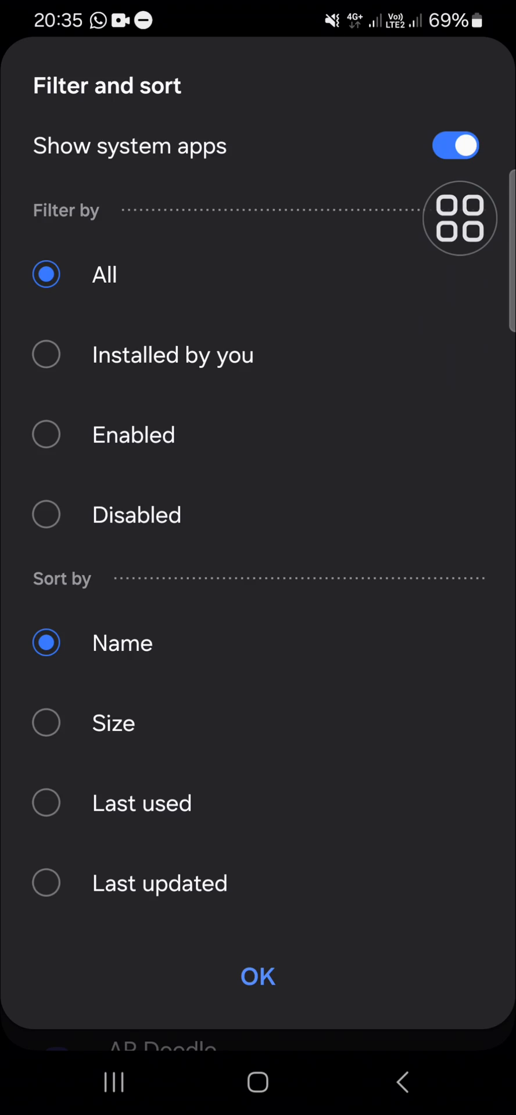
{"action": "left_click", "coordinate": [258, 976]}
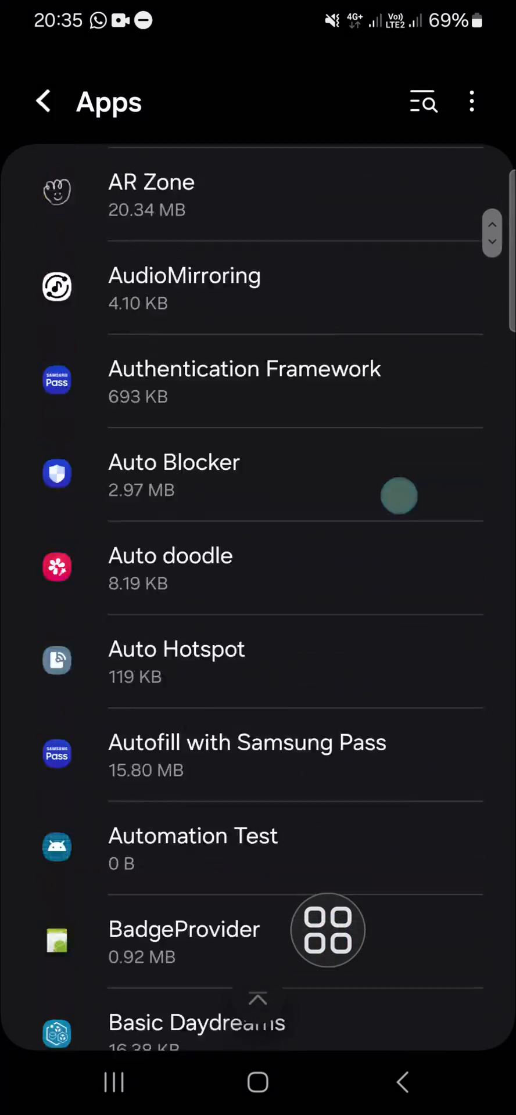
Scroll the Apps list down to the S section where the Software update entries sit.
{"action": "scroll", "scroll_direction": "down", "scroll_amount": 3}
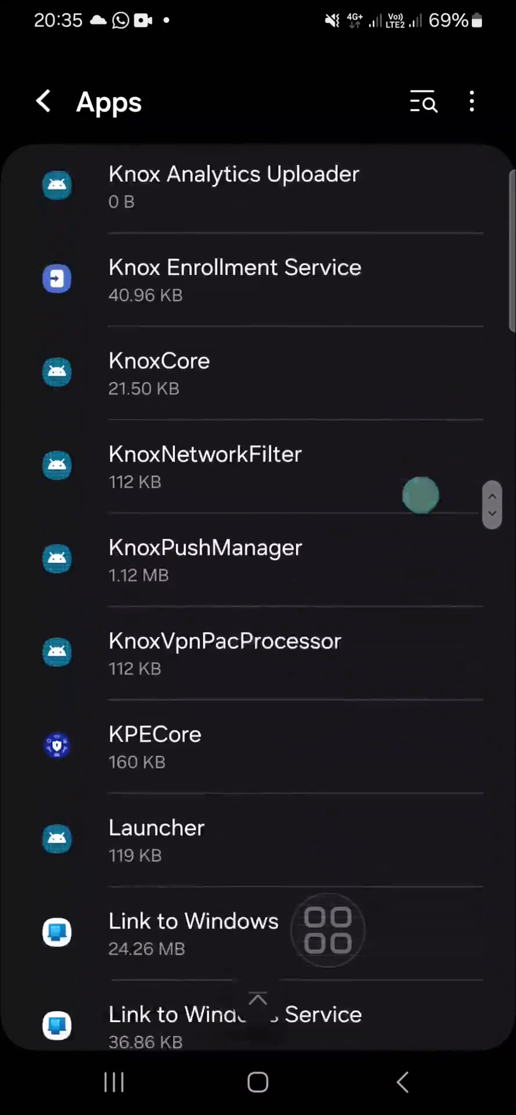
{"action": "scroll", "scroll_direction": "down", "scroll_amount": 3}
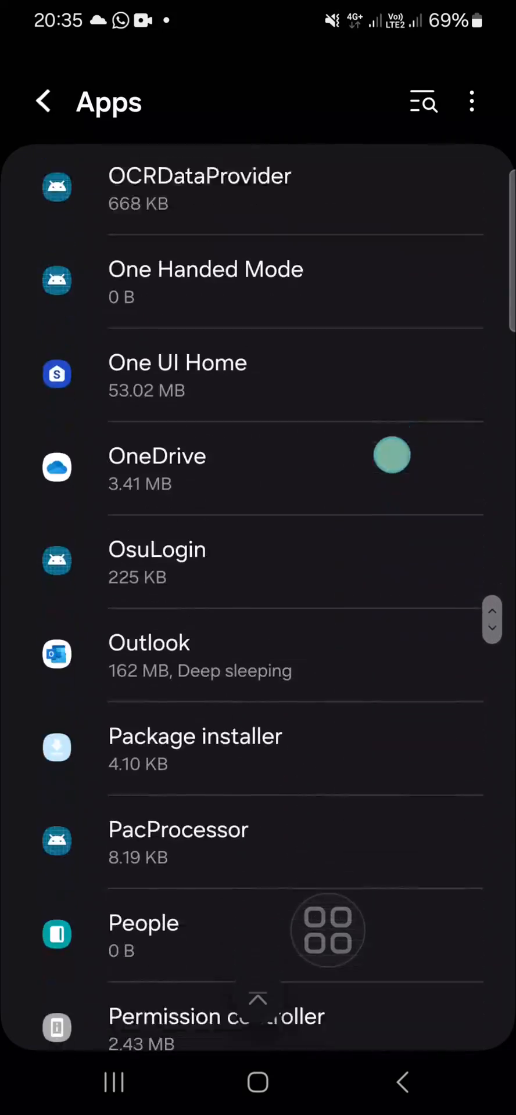
{"action": "scroll", "scroll_direction": "down", "scroll_amount": 3}
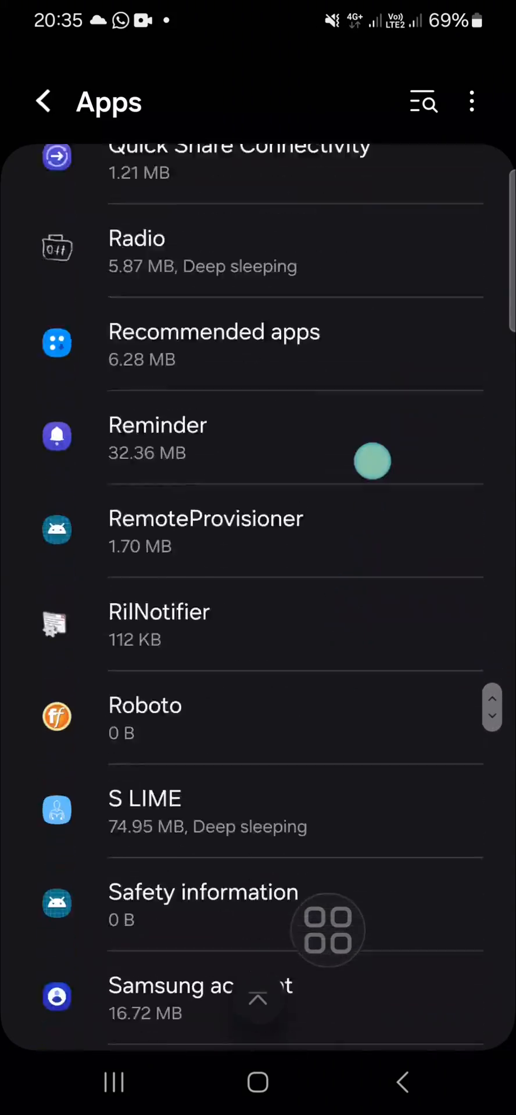
{"action": "scroll", "scroll_direction": "down", "scroll_amount": 3}
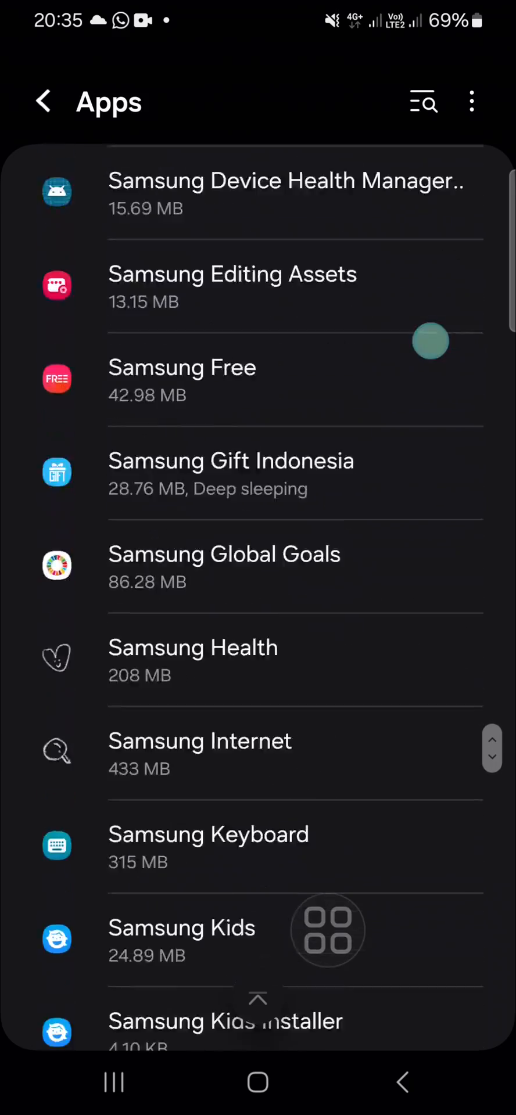
{"action": "scroll", "scroll_direction": "down", "scroll_amount": 3}
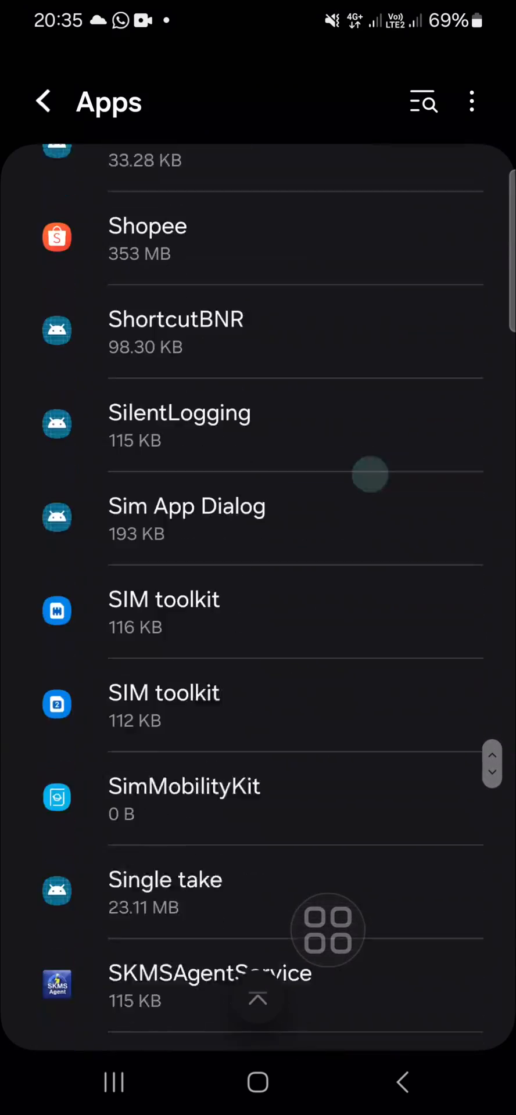
{"action": "scroll", "scroll_direction": "down", "scroll_amount": 3}
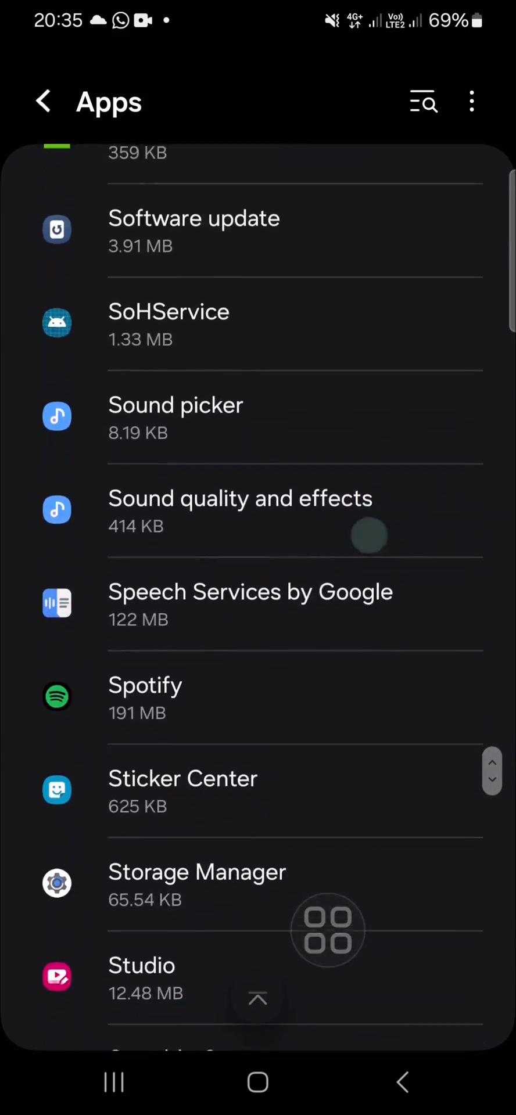
{"action": "scroll", "scroll_direction": "down", "scroll_amount": 3}
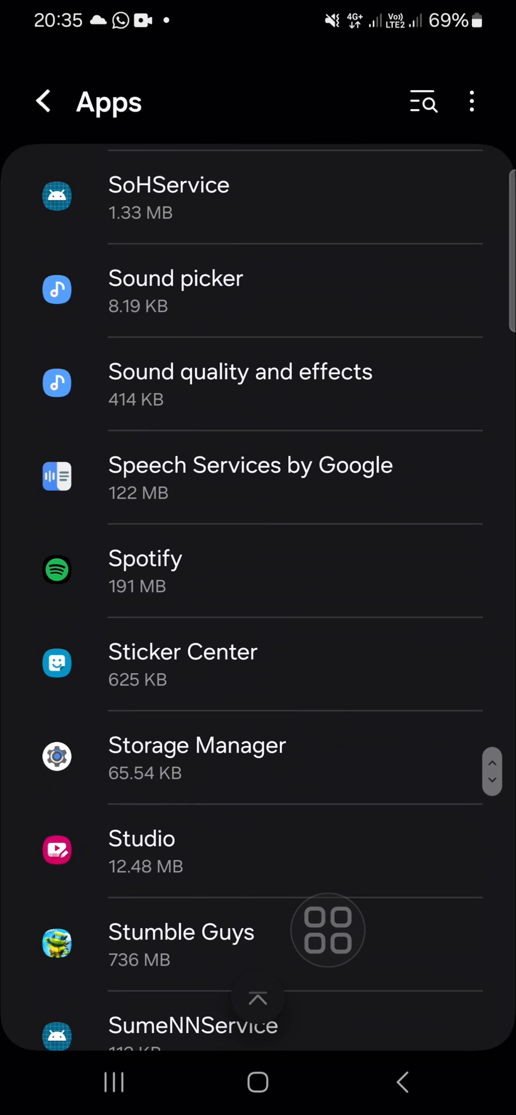
{"action": "scroll", "scroll_direction": "down", "scroll_amount": 3}
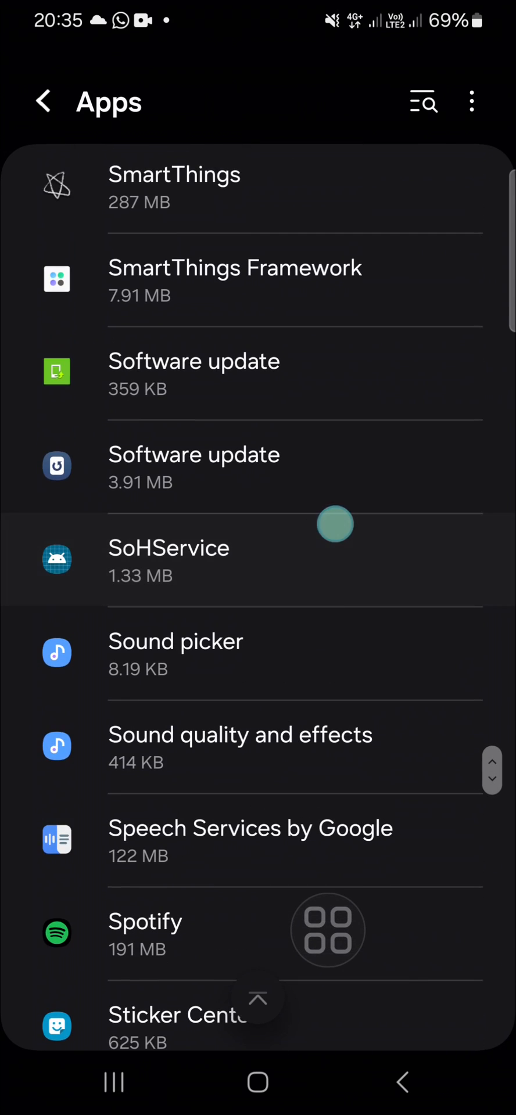
{"action": "scroll", "scroll_direction": "down", "scroll_amount": 3}
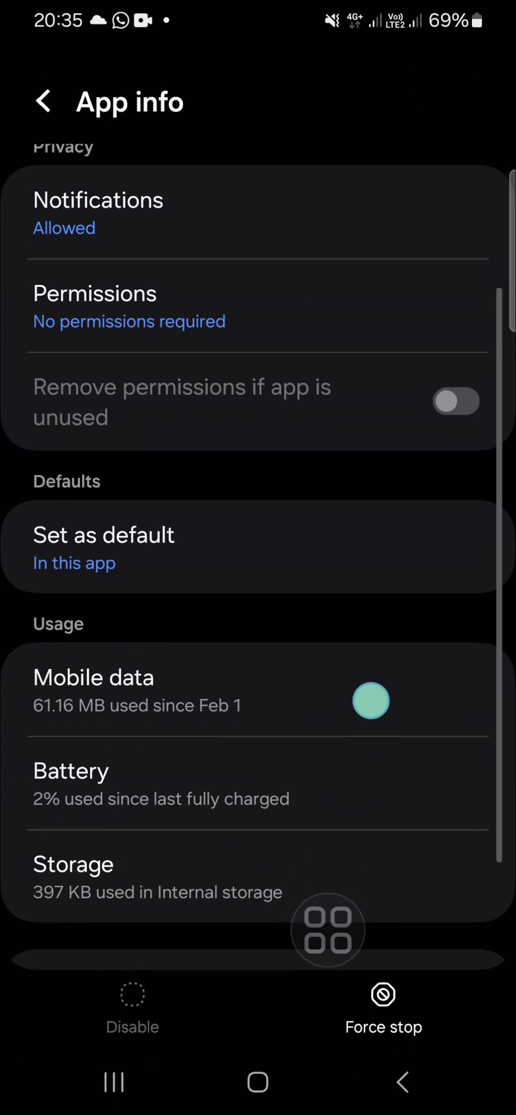
View the first Software update app's 397 KB storage, clear its data, and go back to the Apps list.
{"action": "left_click", "coordinate": [72, 864]}
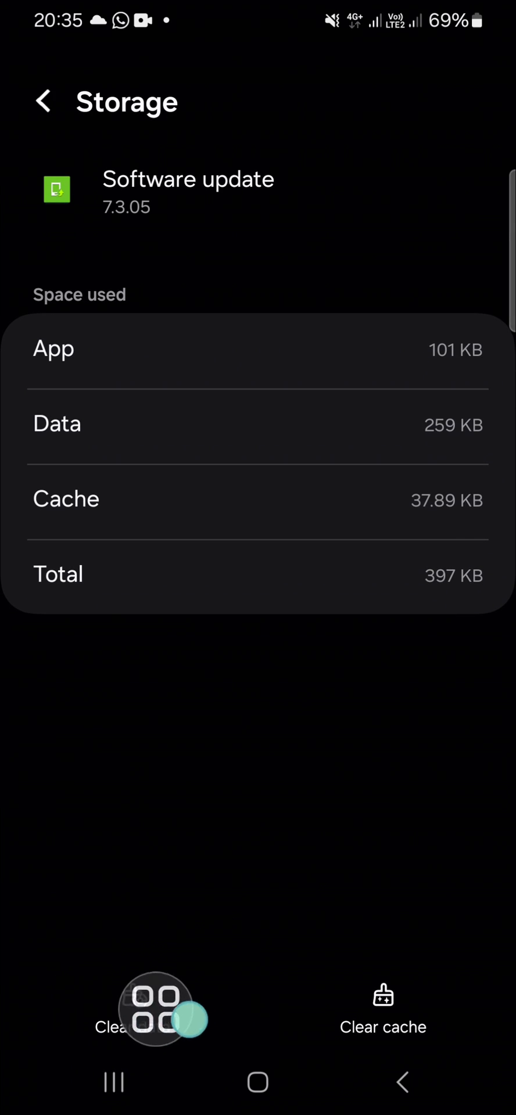
{"action": "left_click", "coordinate": [44, 100]}
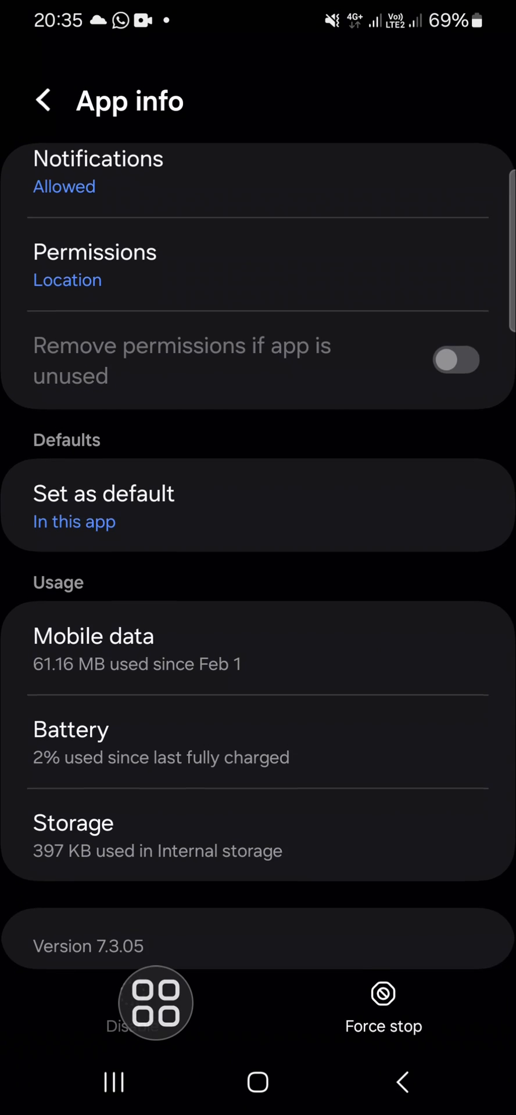
{"action": "left_click", "coordinate": [45, 100]}
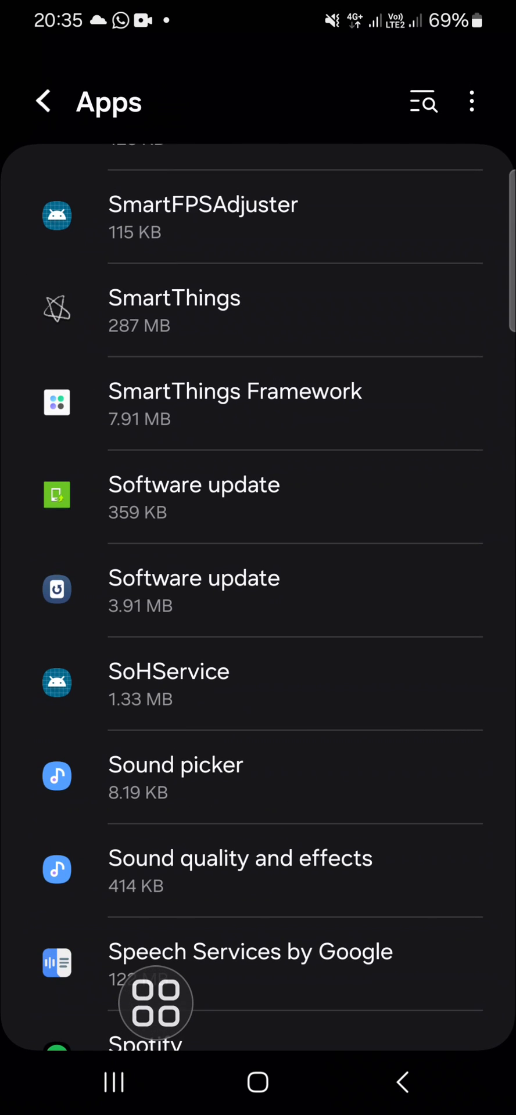
{"action": "left_click", "coordinate": [193, 588]}
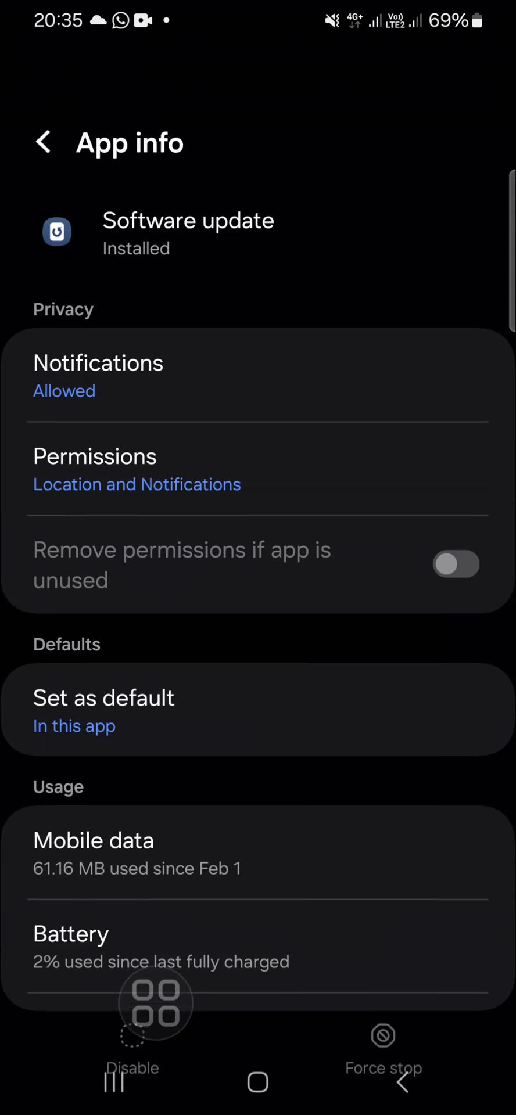
{"action": "scroll", "scroll_direction": "down", "scroll_amount": 3}
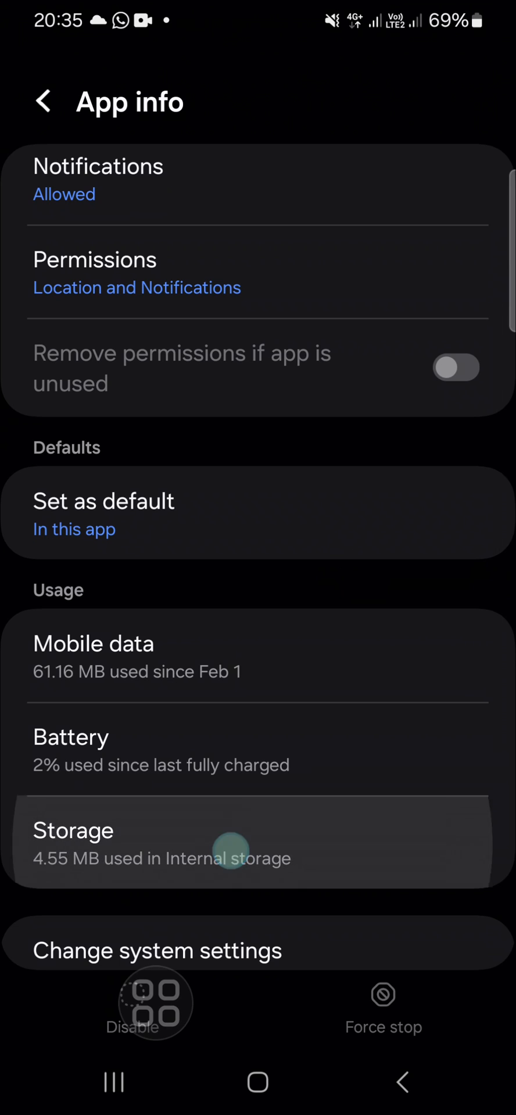
{"action": "left_click", "coordinate": [225, 858]}
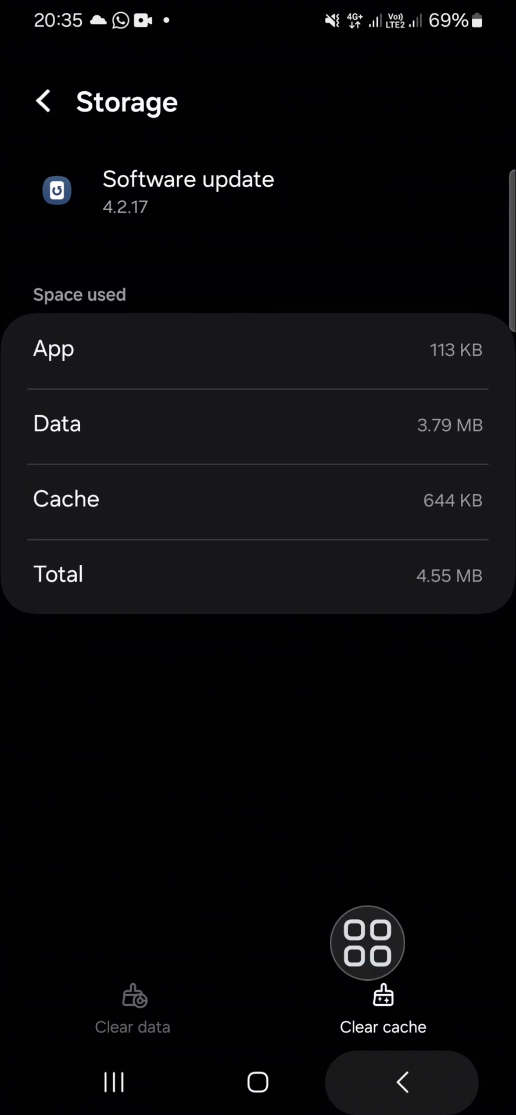
{"action": "left_click", "coordinate": [43, 101]}
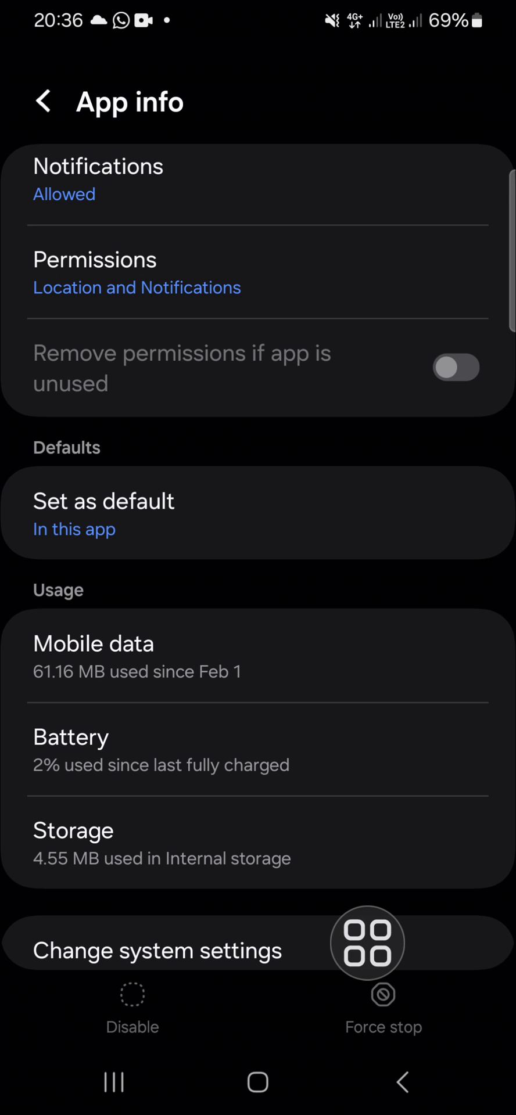
{"action": "left_click", "coordinate": [44, 101]}
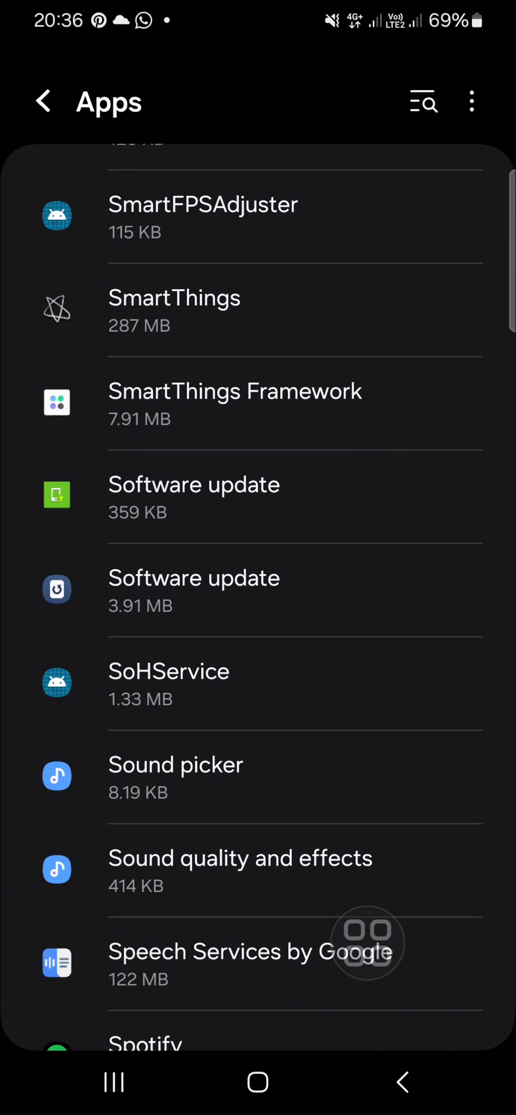